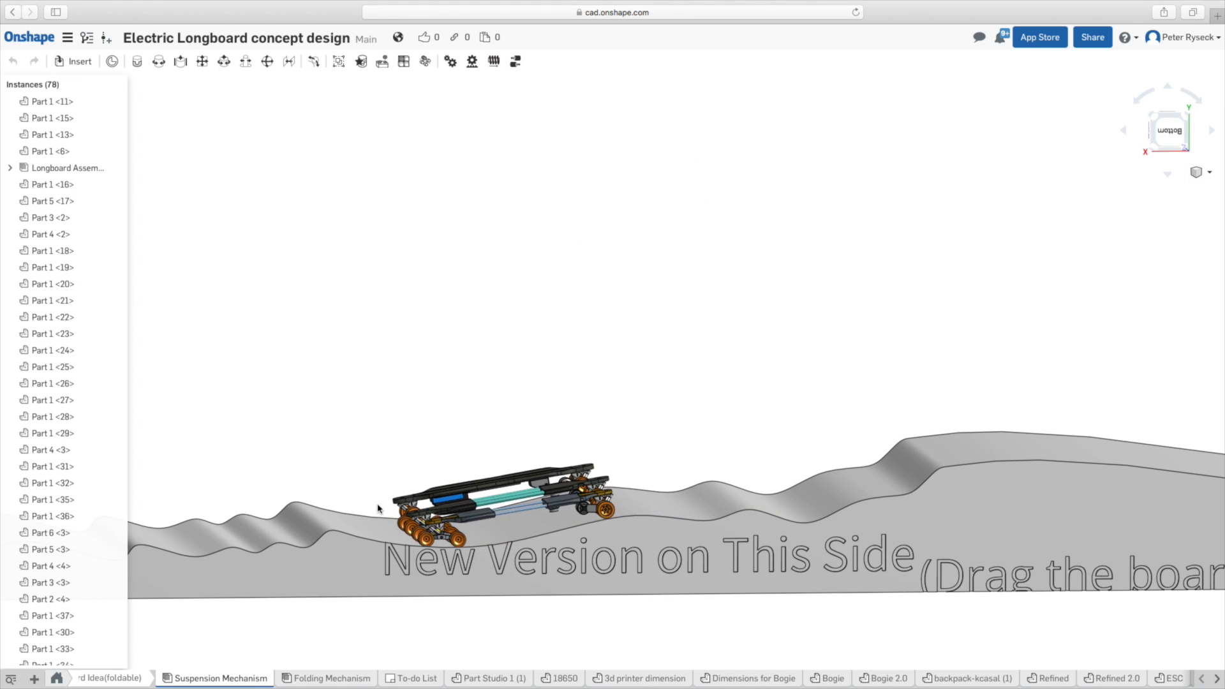
Glance at the Folding Mechanism assembly, return to Suspension Mechanism and view the board and terrain from the side.
{"action": "left_click", "coordinate": [332, 678]}
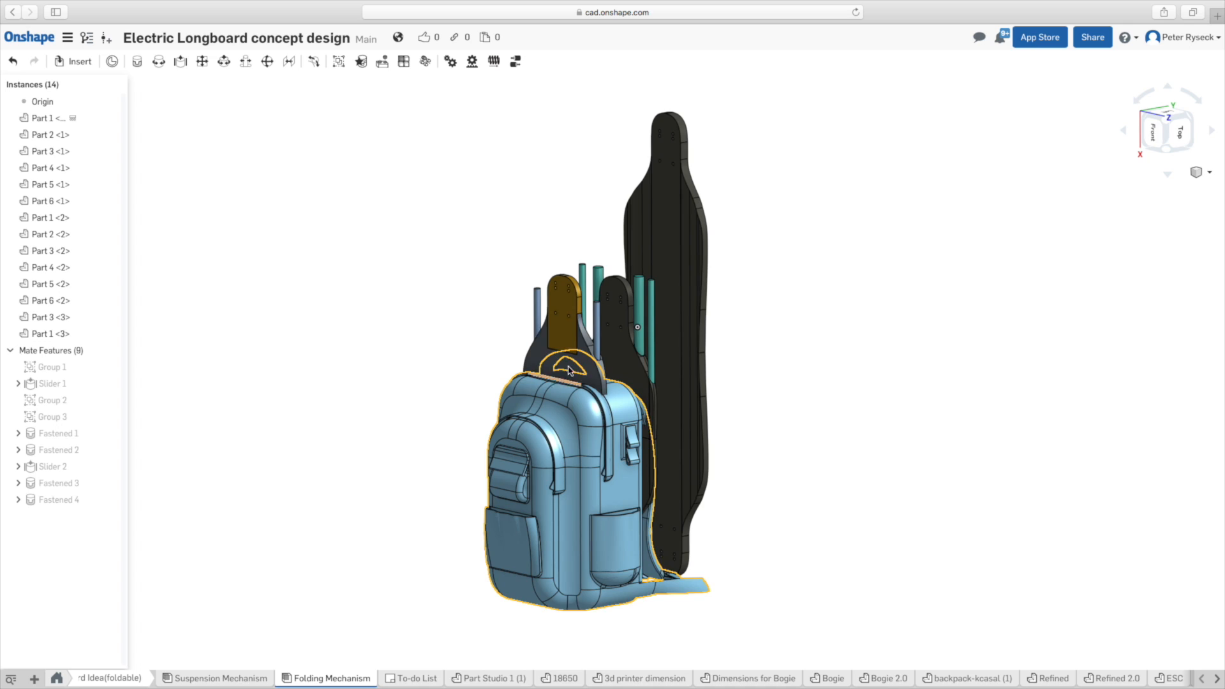
{"action": "left_click", "coordinate": [221, 678]}
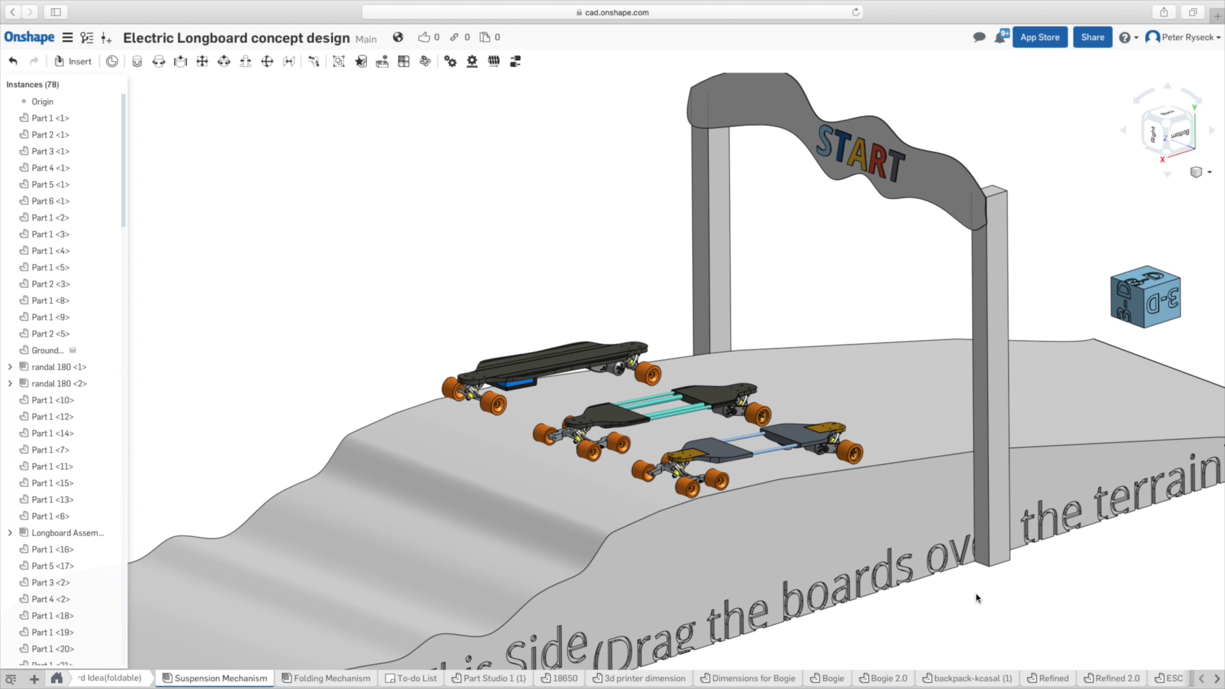
{"action": "left_click", "coordinate": [578, 533]}
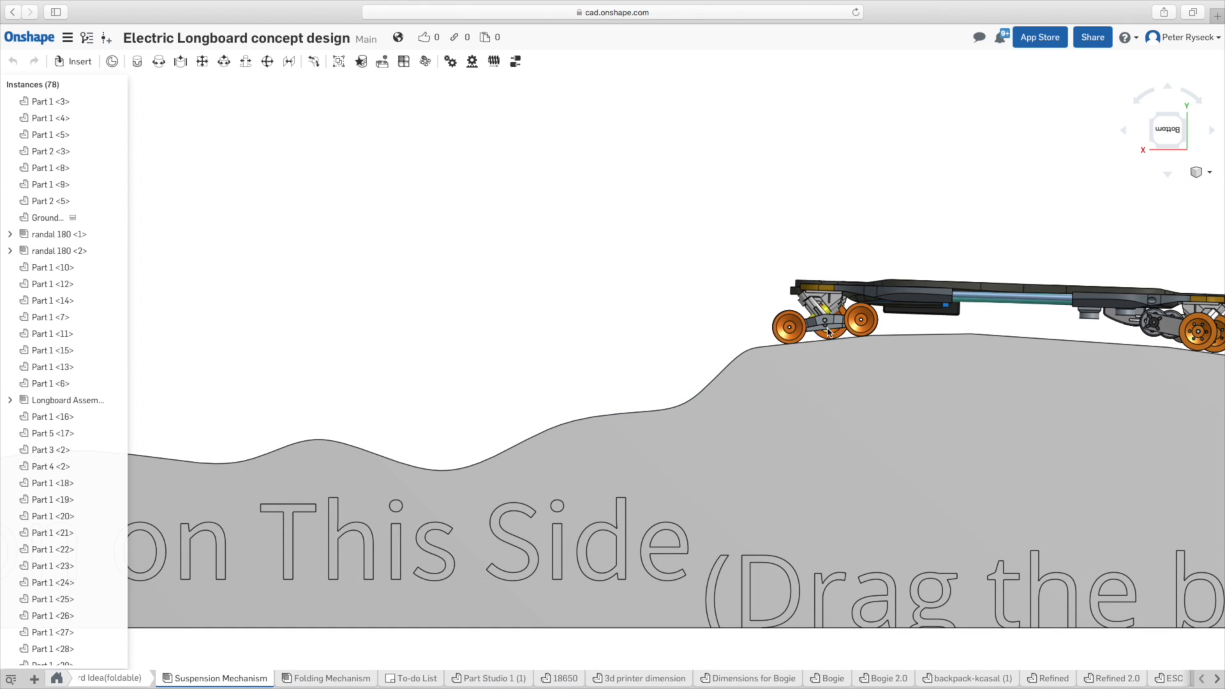
Drag the longboards down the terrain slope and along toward the rise at its right end.
{"action": "left_click_drag", "start_coordinate": [828, 328], "coordinate": [680, 367]}
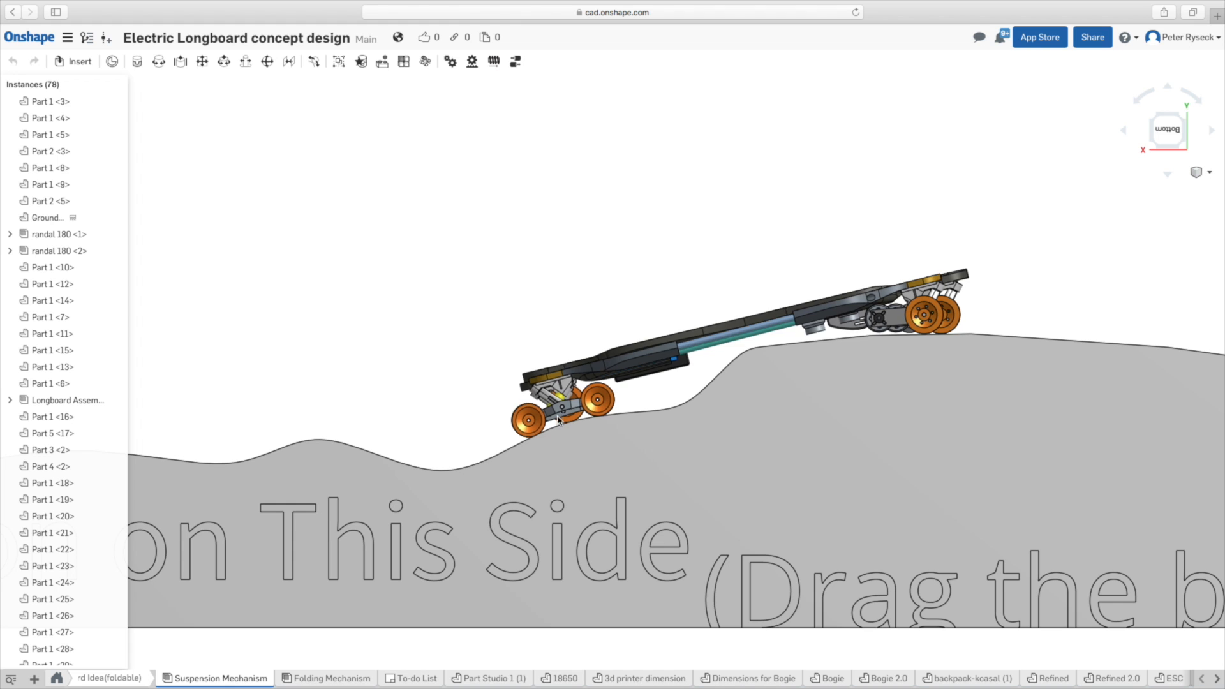
{"action": "left_click_drag", "start_coordinate": [563, 390], "coordinate": [922, 469]}
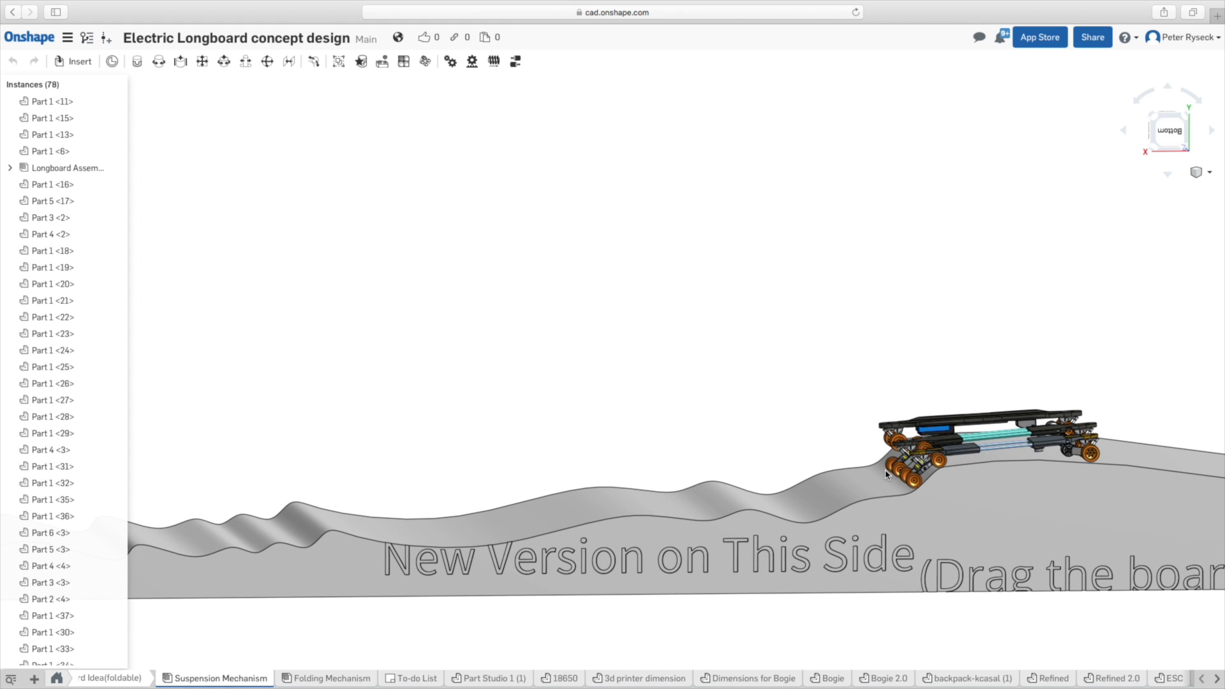
{"action": "left_click_drag", "start_coordinate": [888, 472], "coordinate": [747, 508]}
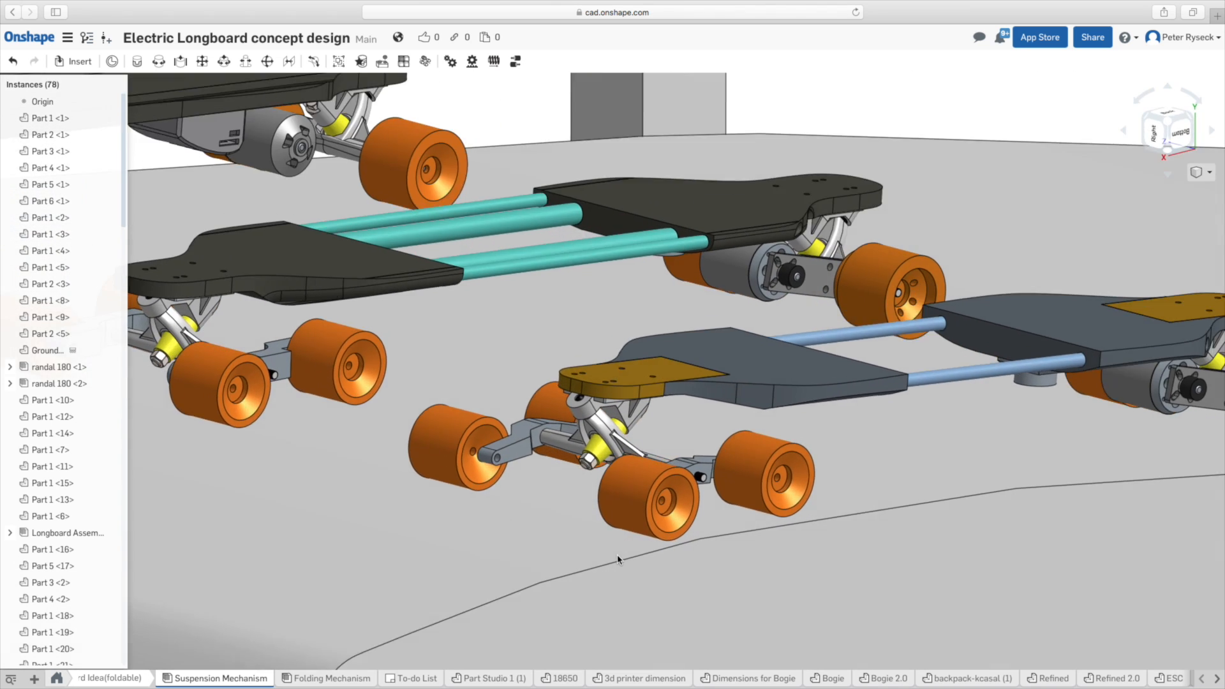
Show the Carbon Fiber2 Half Inch Rods simulation result with von Mises stress on the board.
{"action": "left_click", "coordinate": [331, 678]}
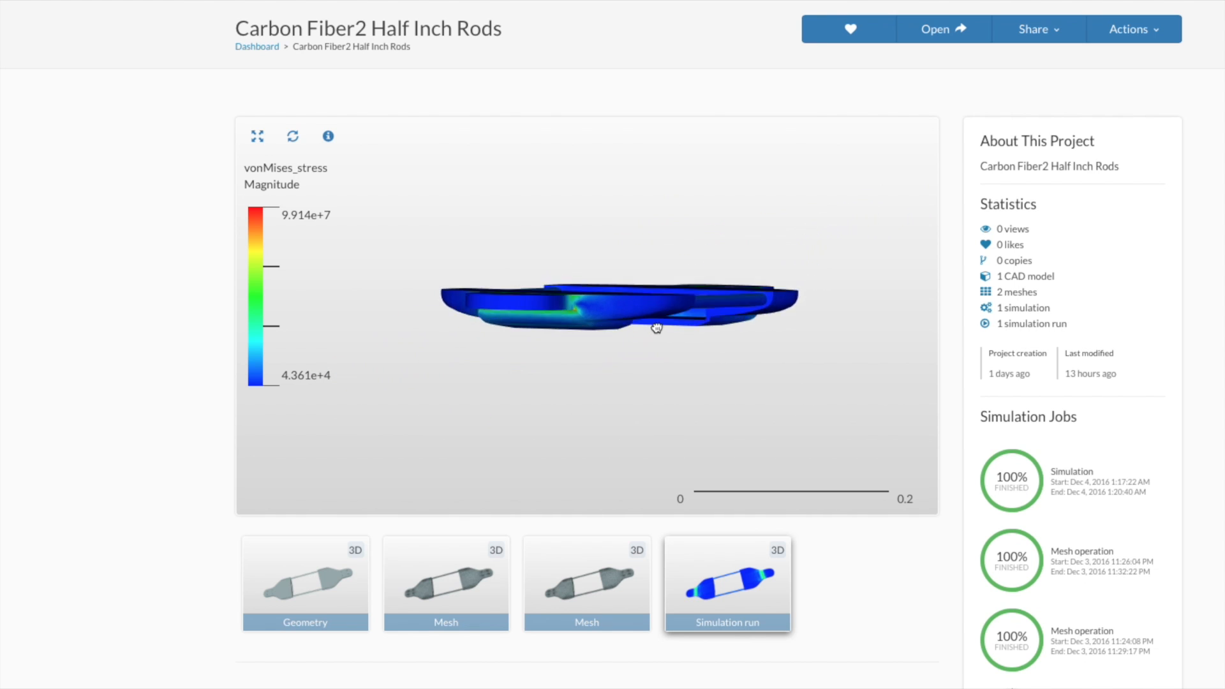
Orbit the stressed board to inspect top, rods and underside, then bring up the Rodddds rod-only project.
{"action": "left_click_drag", "start_coordinate": [656, 327], "coordinate": [710, 331]}
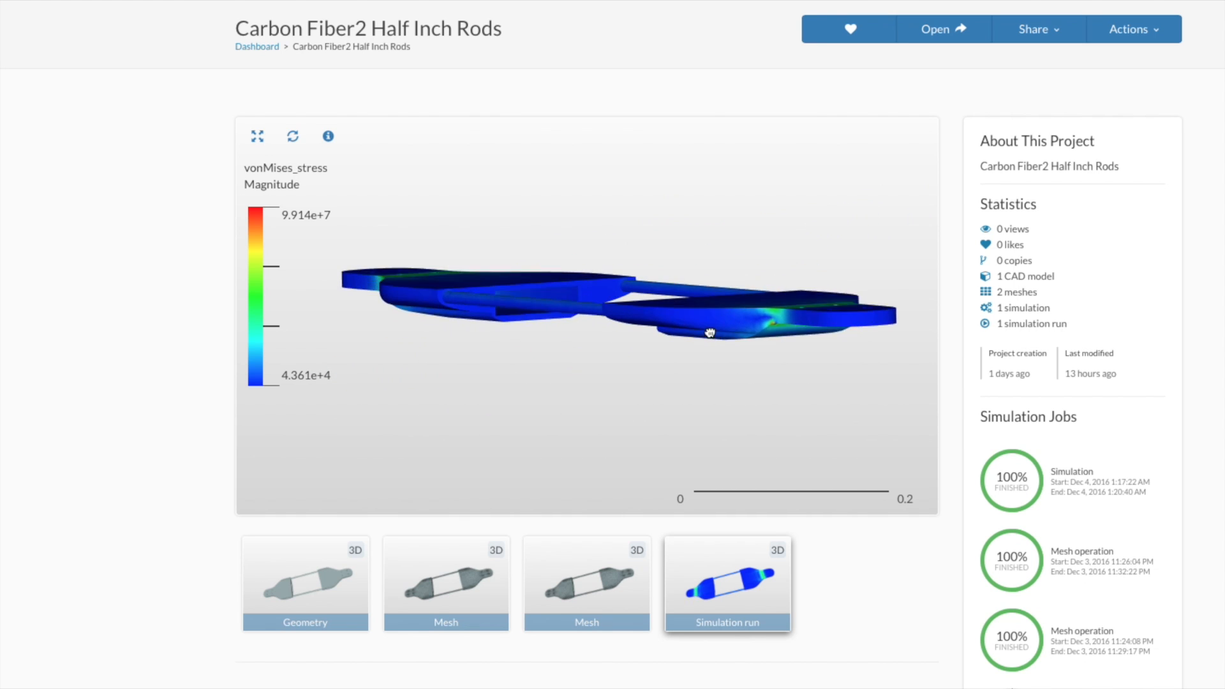
{"action": "left_click_drag", "start_coordinate": [710, 332], "coordinate": [712, 357]}
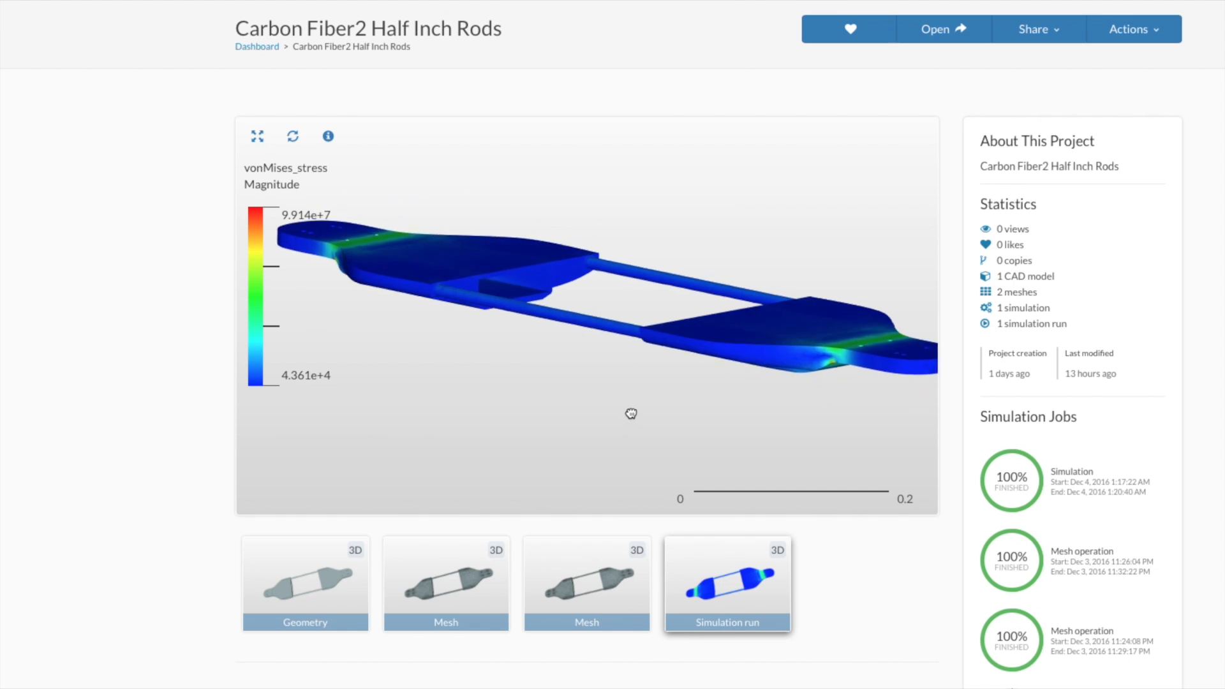
{"action": "left_click_drag", "start_coordinate": [630, 414], "coordinate": [742, 406]}
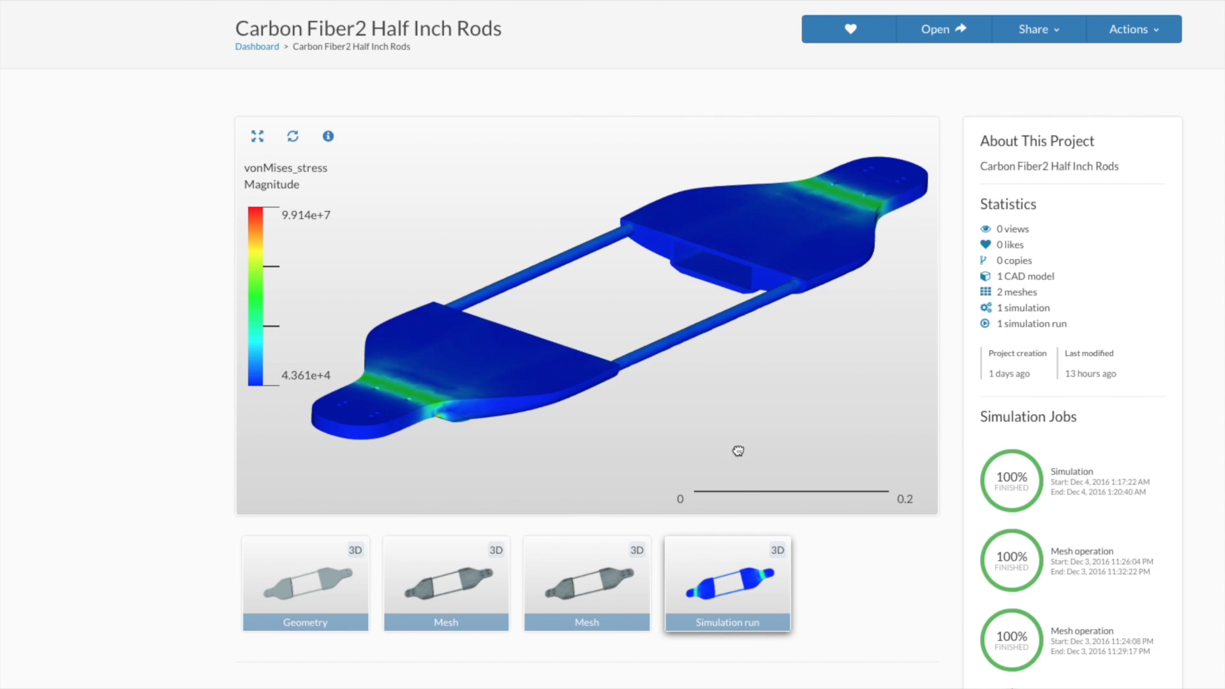
{"action": "left_click_drag", "start_coordinate": [739, 450], "coordinate": [733, 411]}
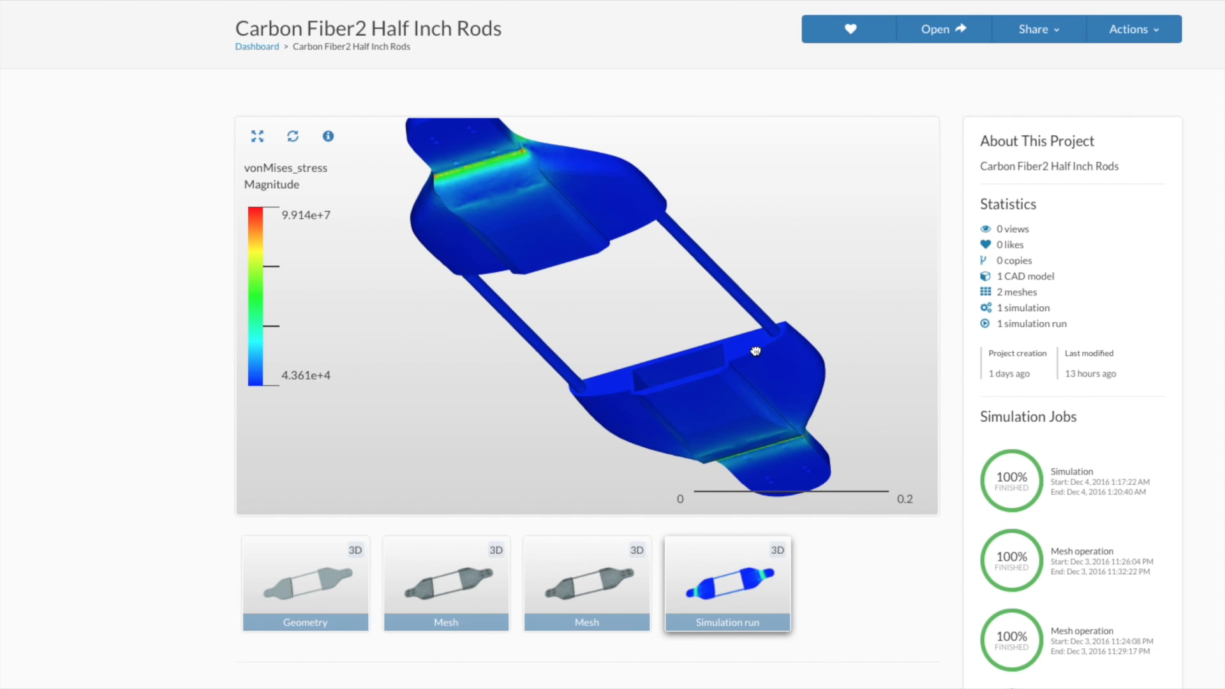
{"action": "left_click_drag", "start_coordinate": [756, 349], "coordinate": [674, 262]}
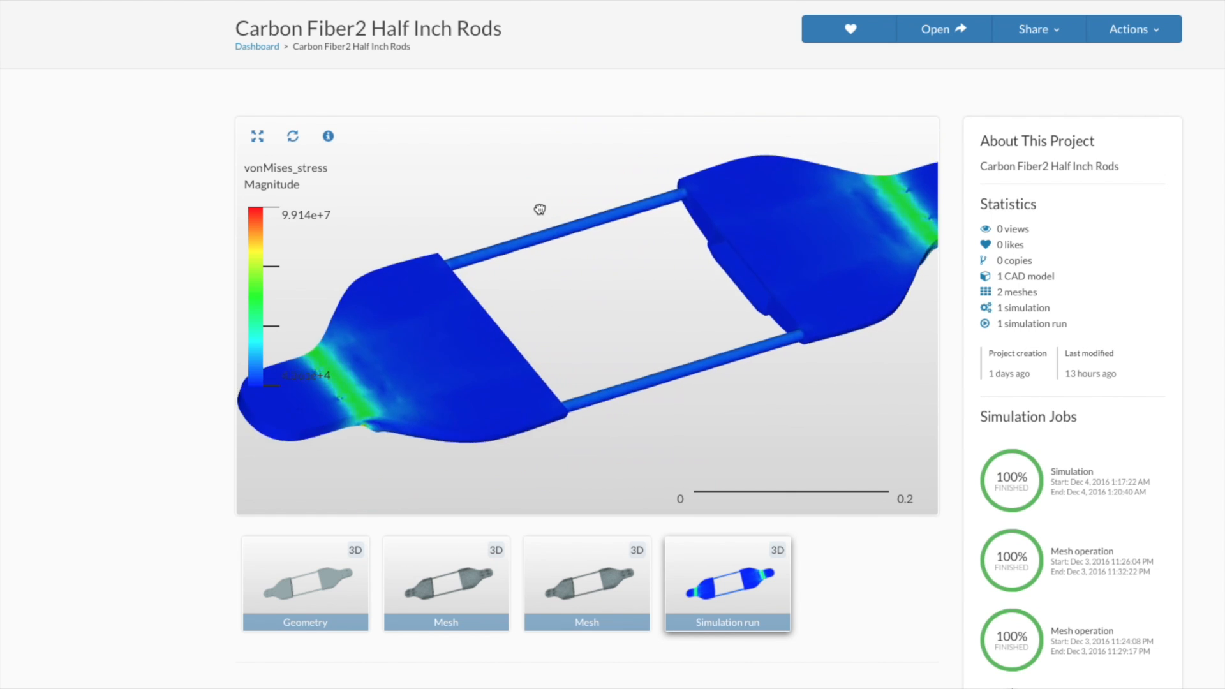
{"action": "left_click_drag", "start_coordinate": [539, 209], "coordinate": [534, 194]}
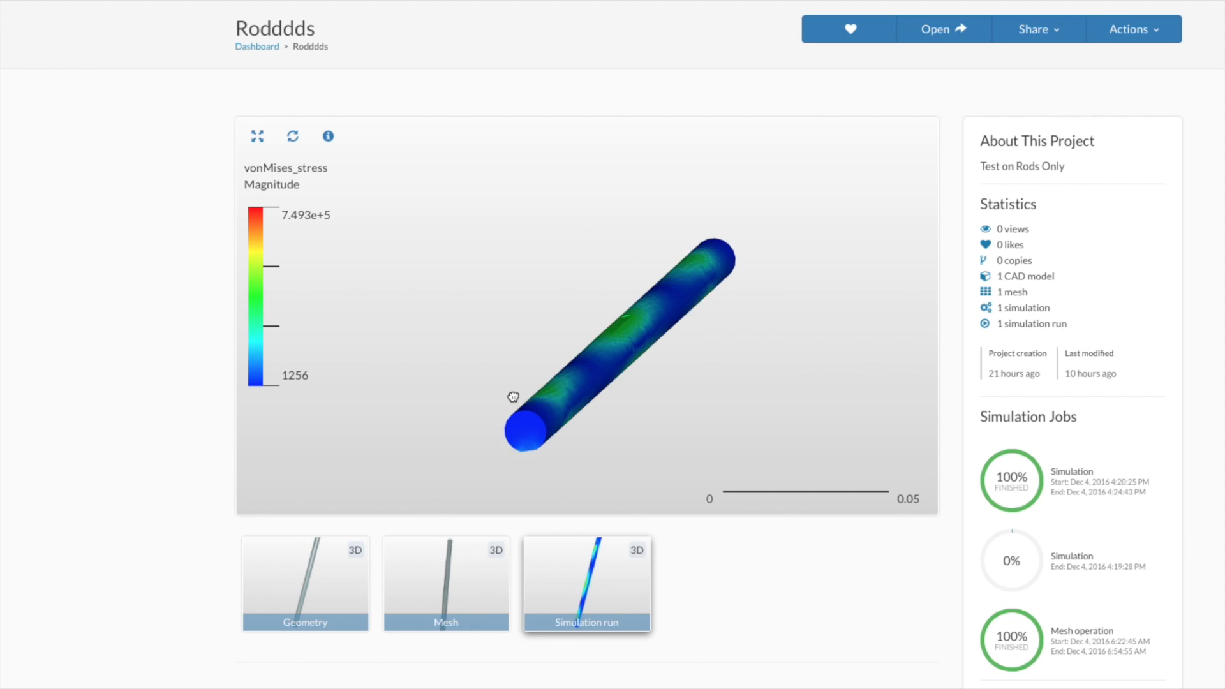
{"action": "left_click_drag", "start_coordinate": [513, 396], "coordinate": [629, 391]}
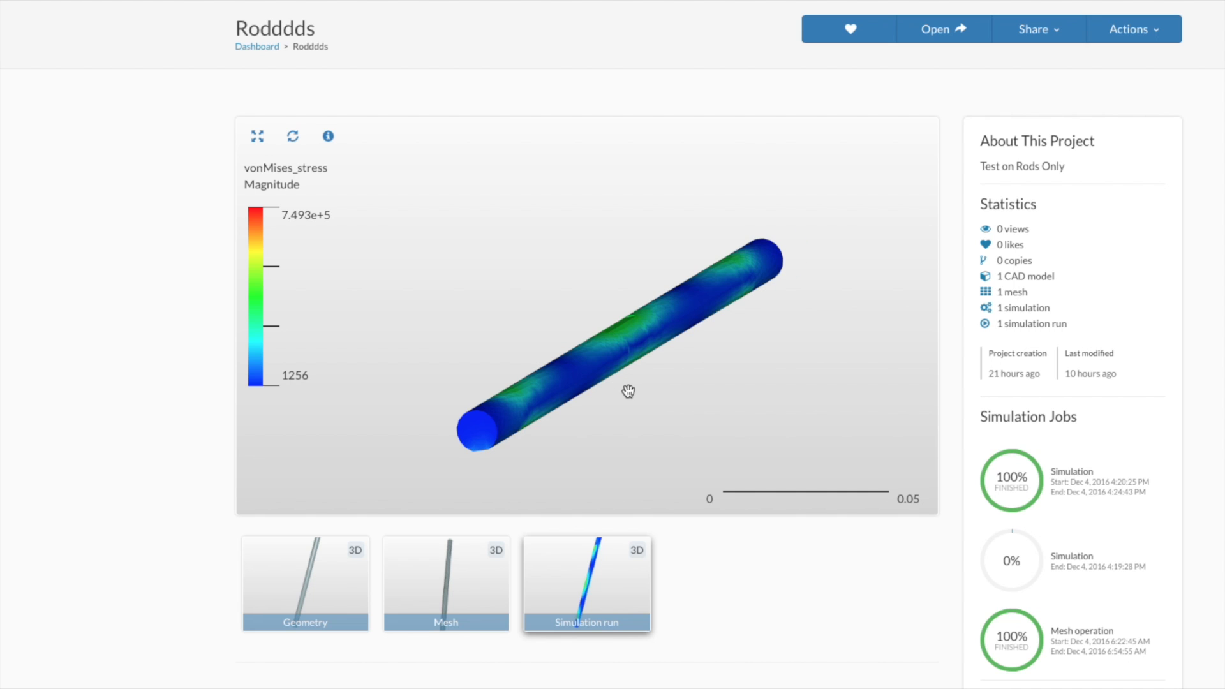
{"action": "left_click_drag", "start_coordinate": [629, 391], "coordinate": [585, 389]}
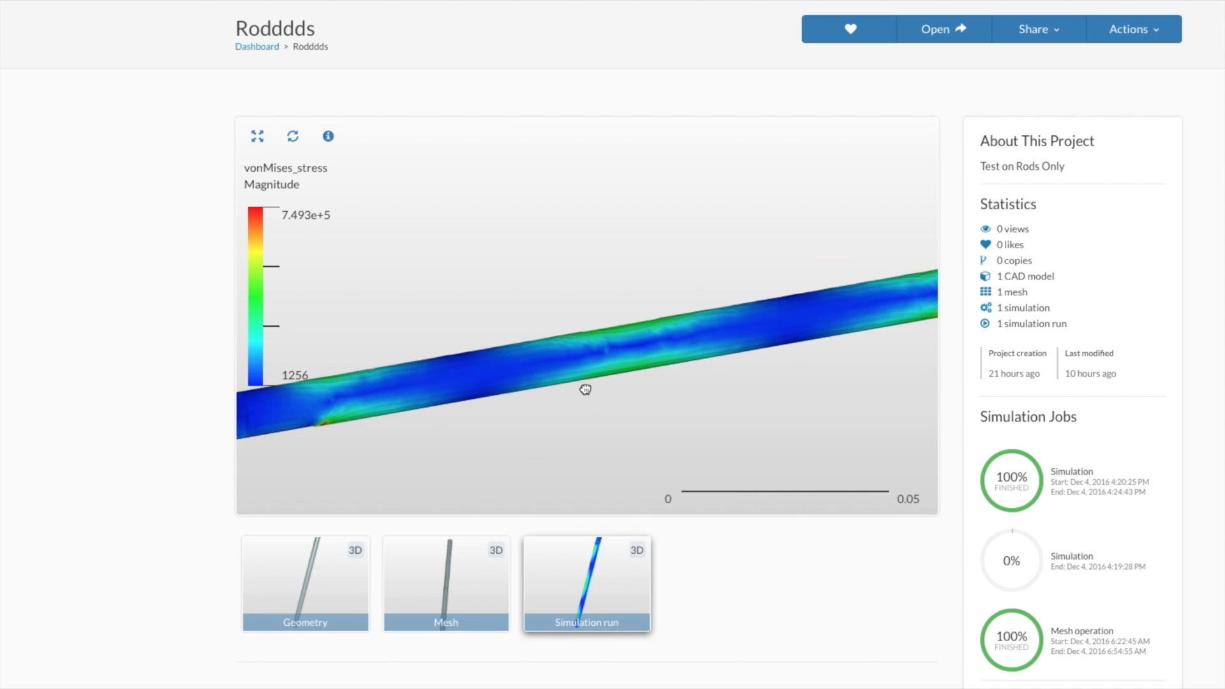
{"action": "left_click_drag", "start_coordinate": [584, 389], "coordinate": [676, 383]}
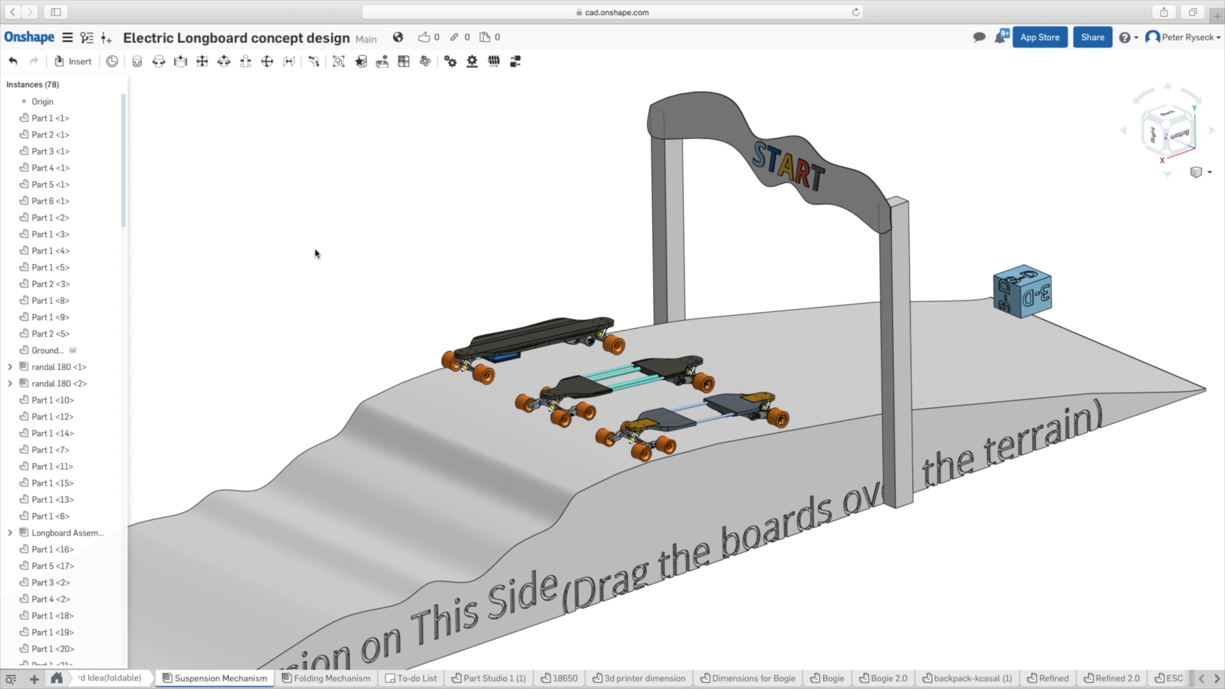
{"action": "mouse_move", "coordinate": [932, 560]}
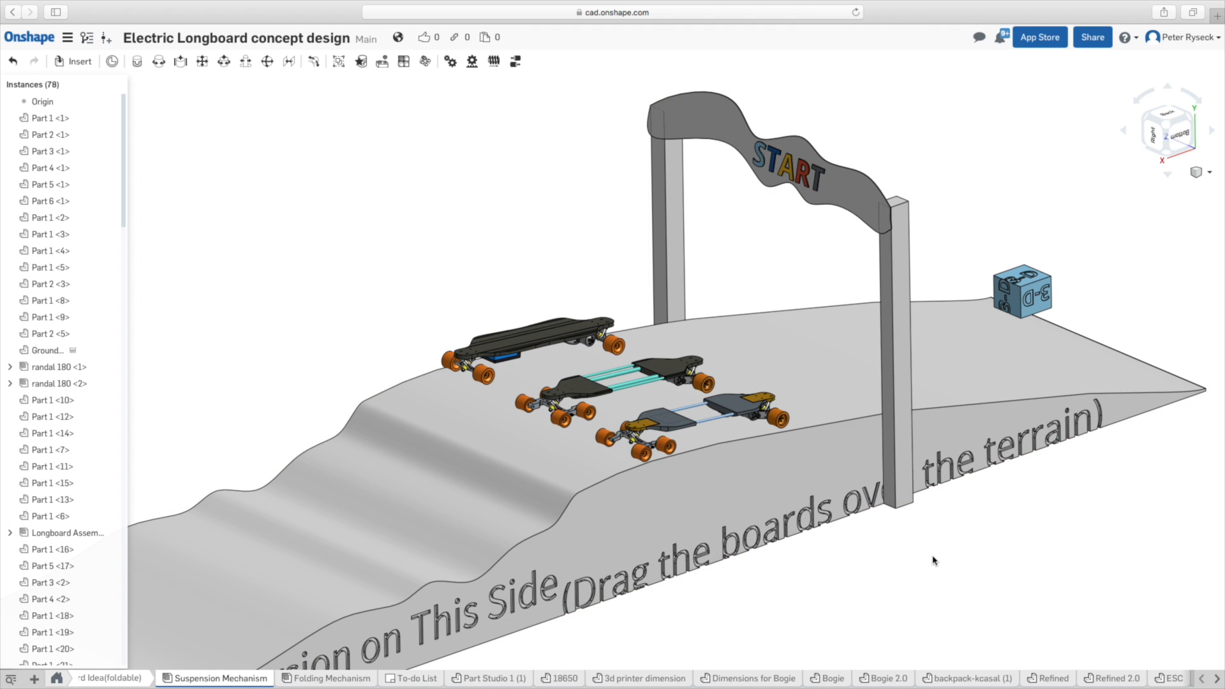
Orbit around the three longboards lined up at the start arch.
{"action": "left_click_drag", "start_coordinate": [704, 313], "coordinate": [673, 360]}
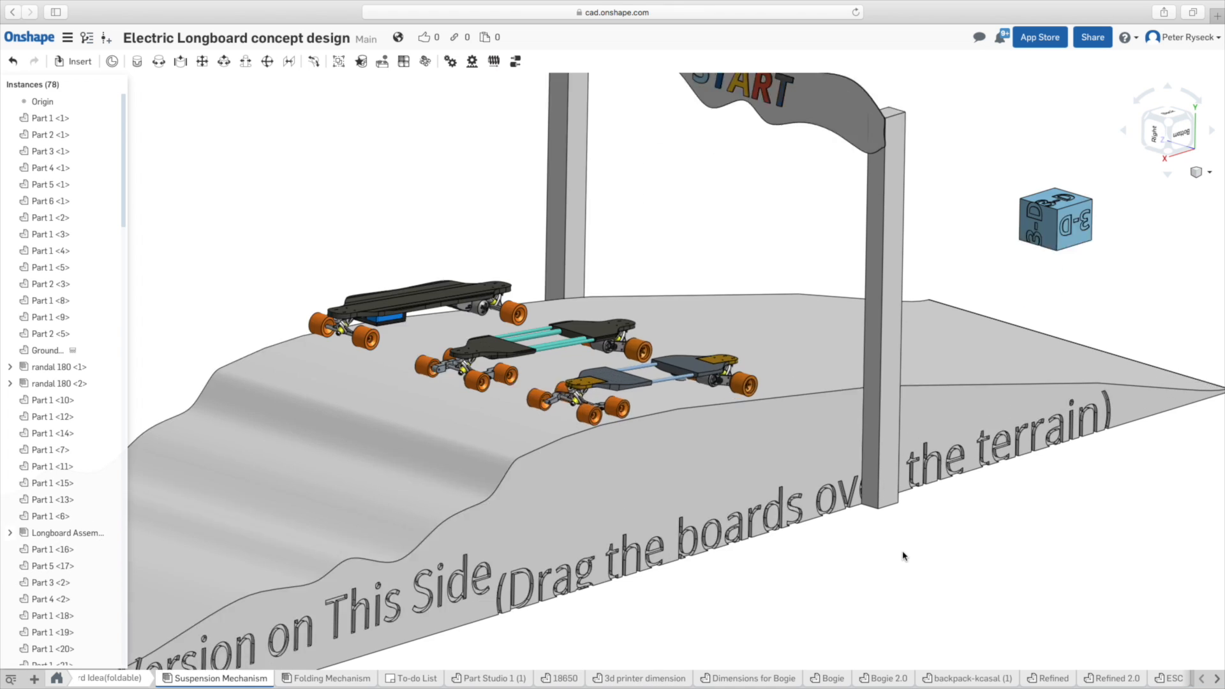